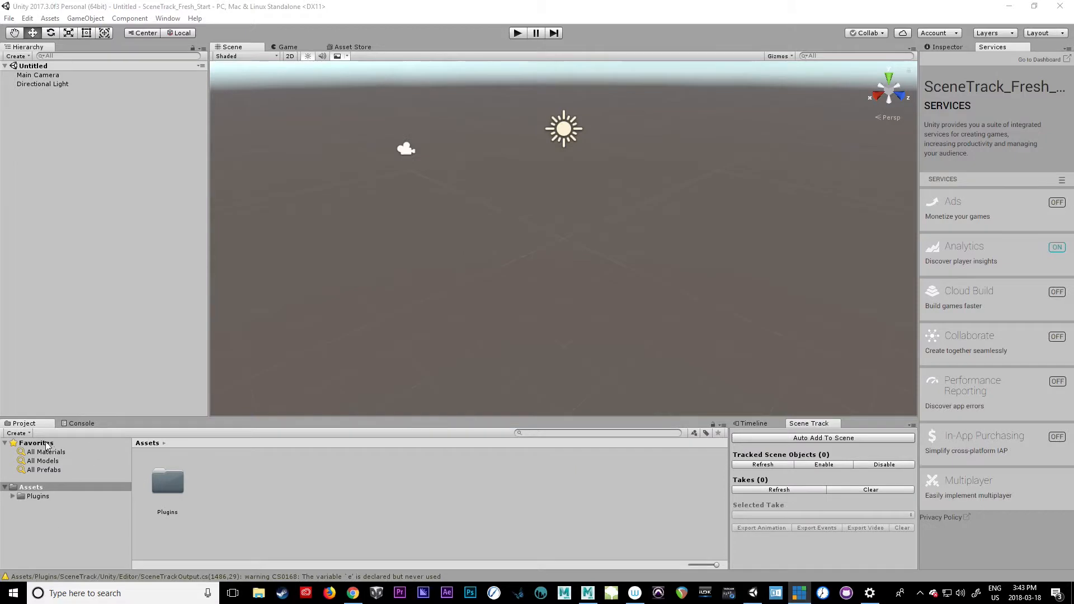
# Load the SceneTrack_BETA_2018_wAssets unitypackage from Downloads as a custom package import.
pyautogui.click(30, 486)
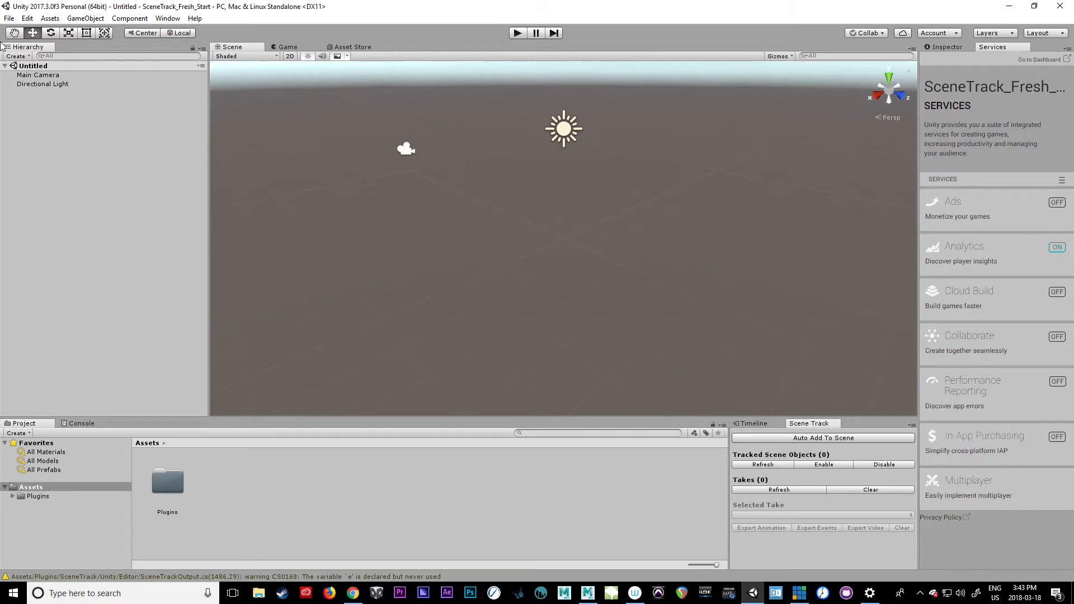
pyautogui.click(9, 18)
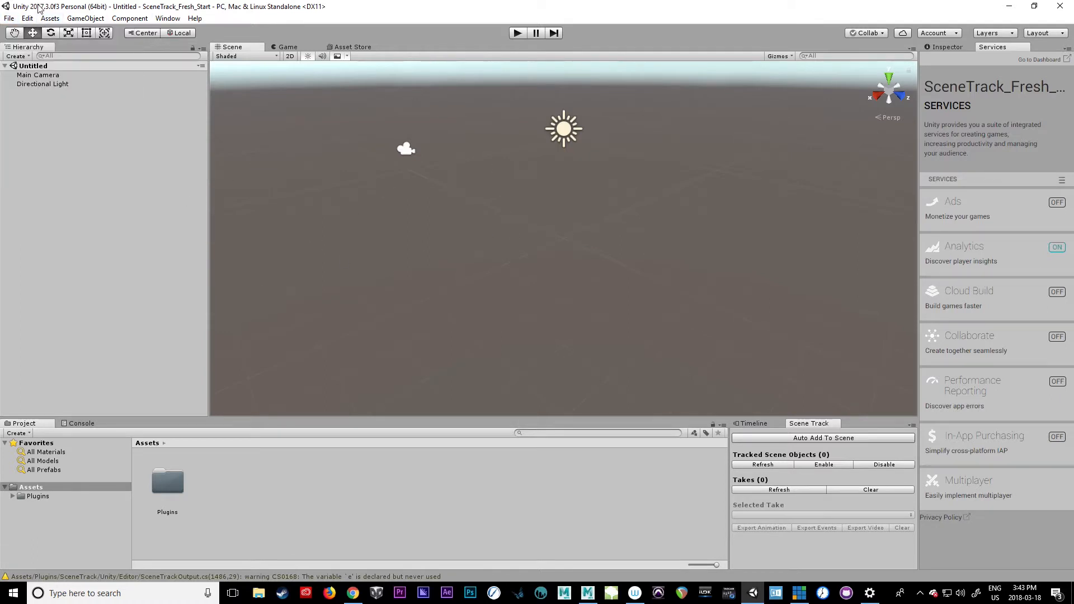
pyautogui.click(49, 18)
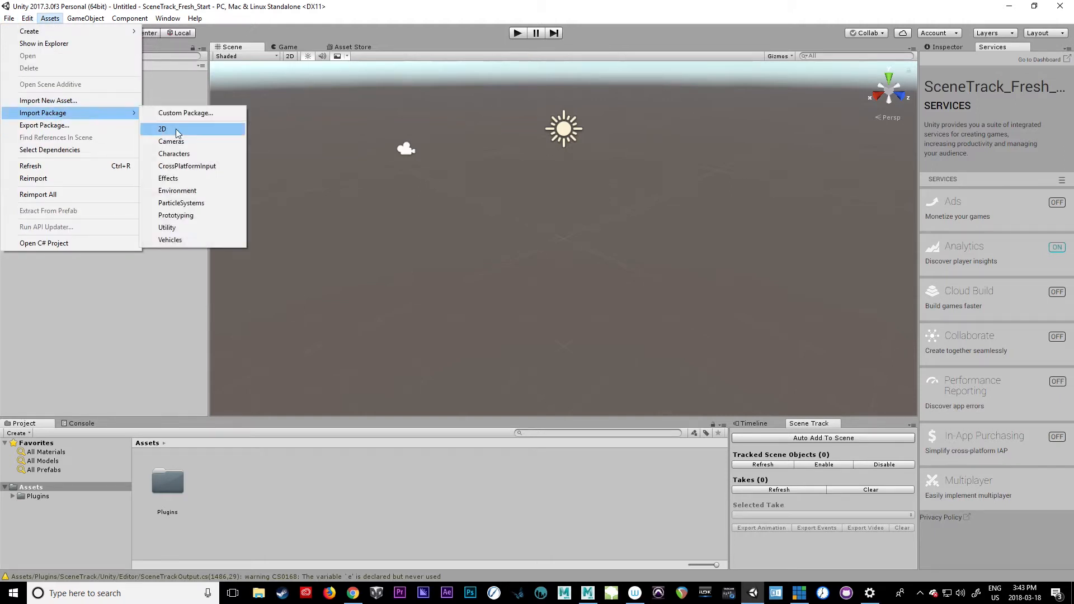
pyautogui.click(185, 112)
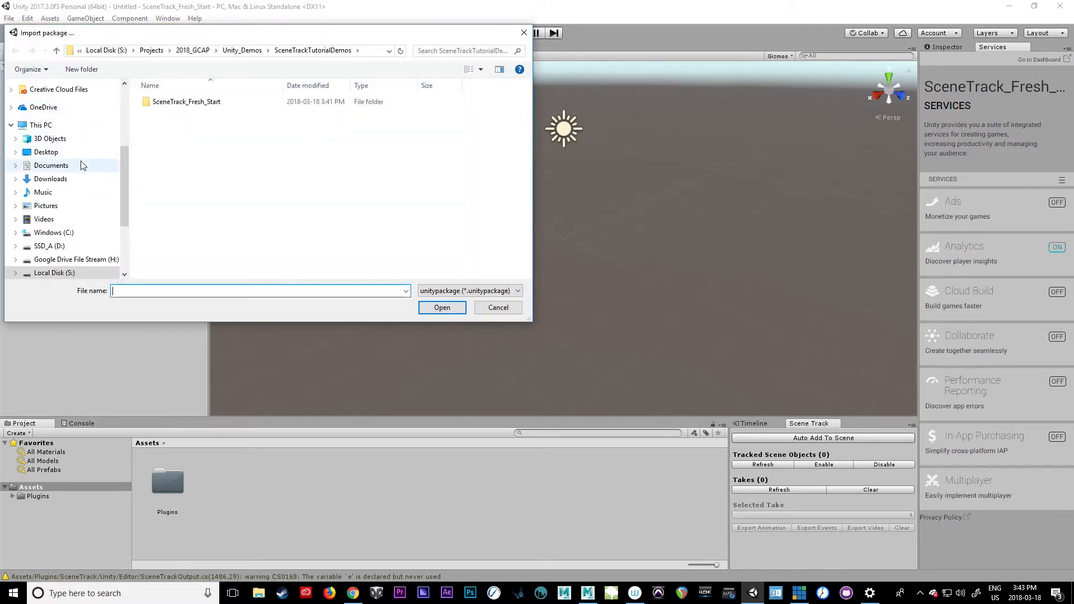
pyautogui.click(51, 179)
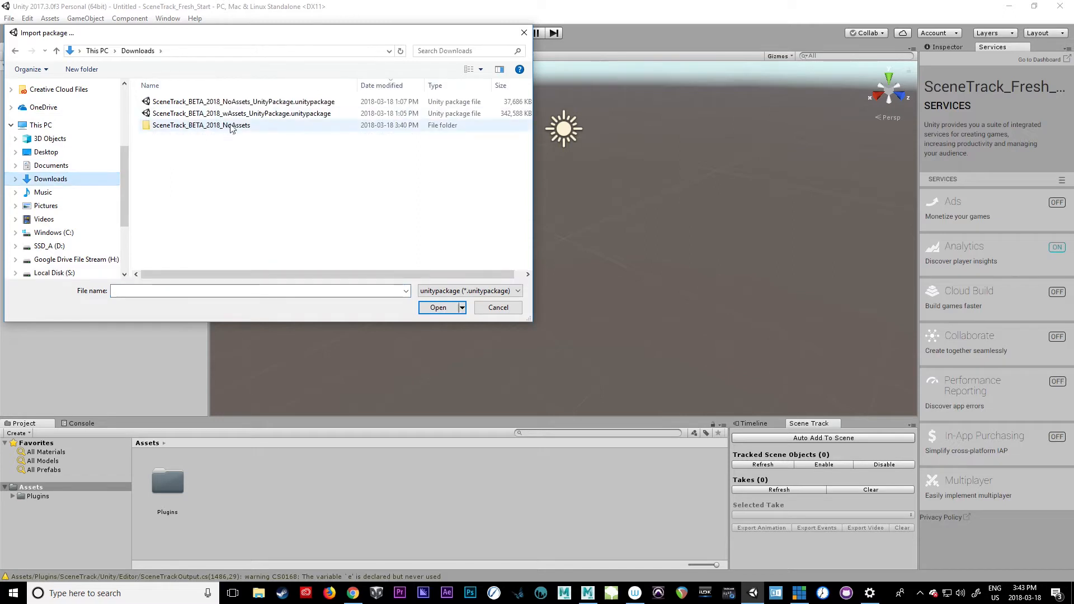
pyautogui.click(437, 307)
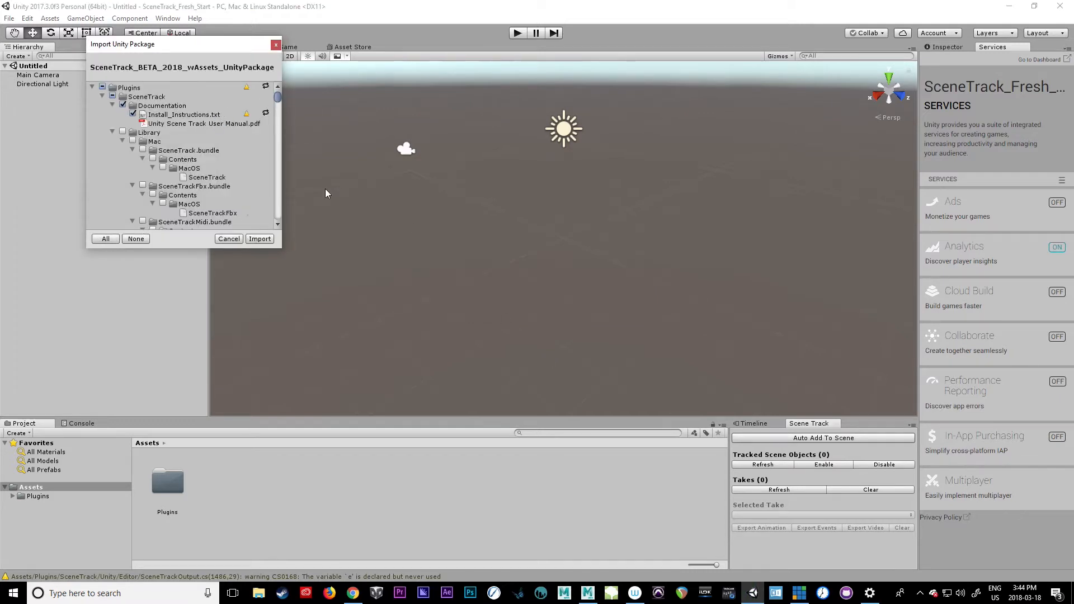
# Import the full SceneTrack wAssets package and reveal the Assets folder in File Explorer.
pyautogui.scroll(-3)
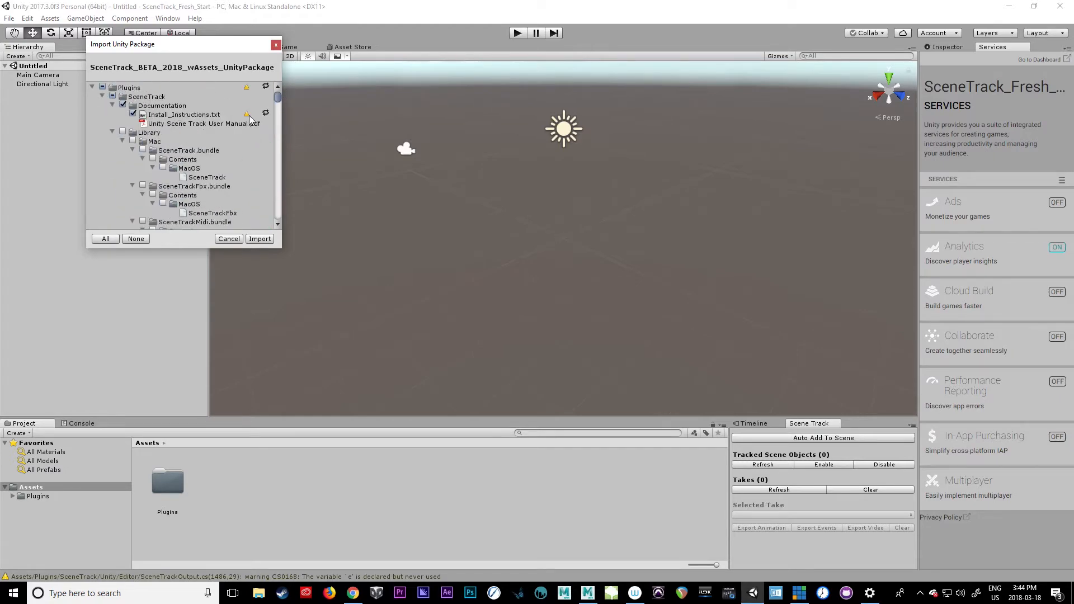
pyautogui.scroll(-3)
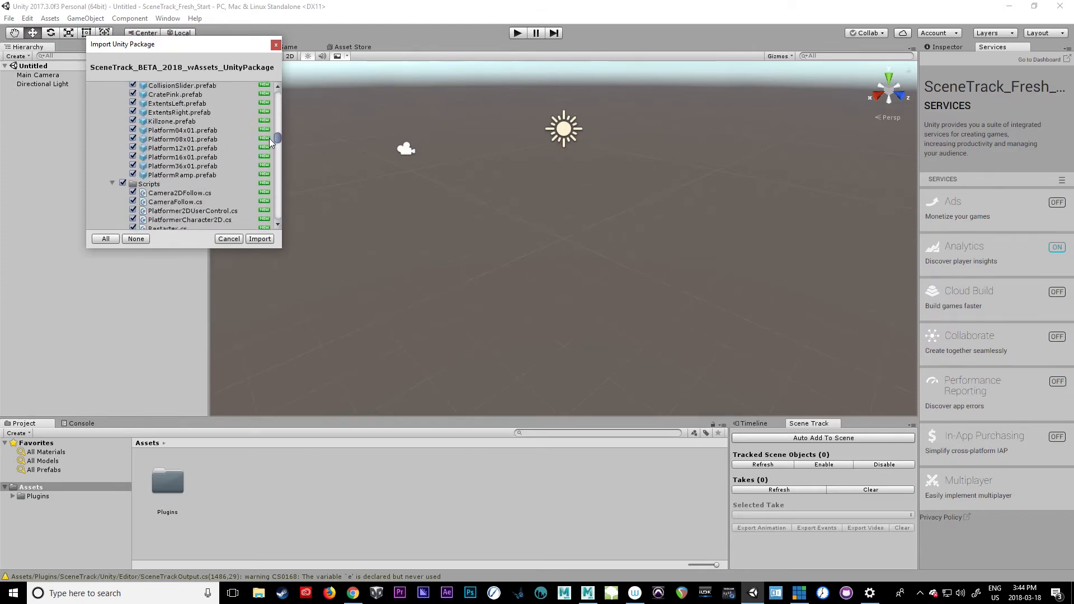
pyautogui.click(260, 238)
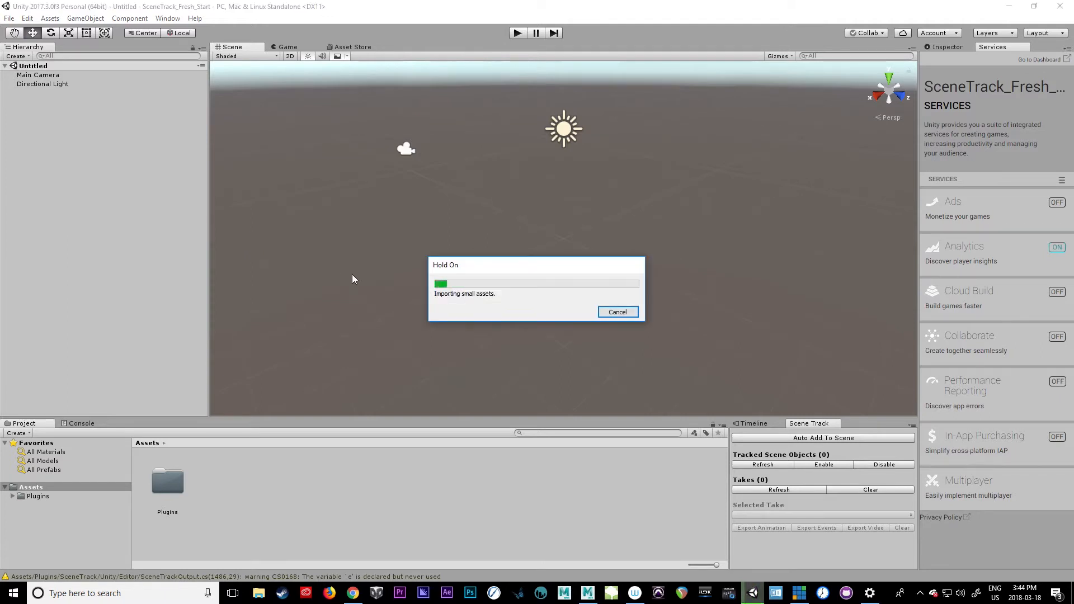
pyautogui.moveTo(521, 326)
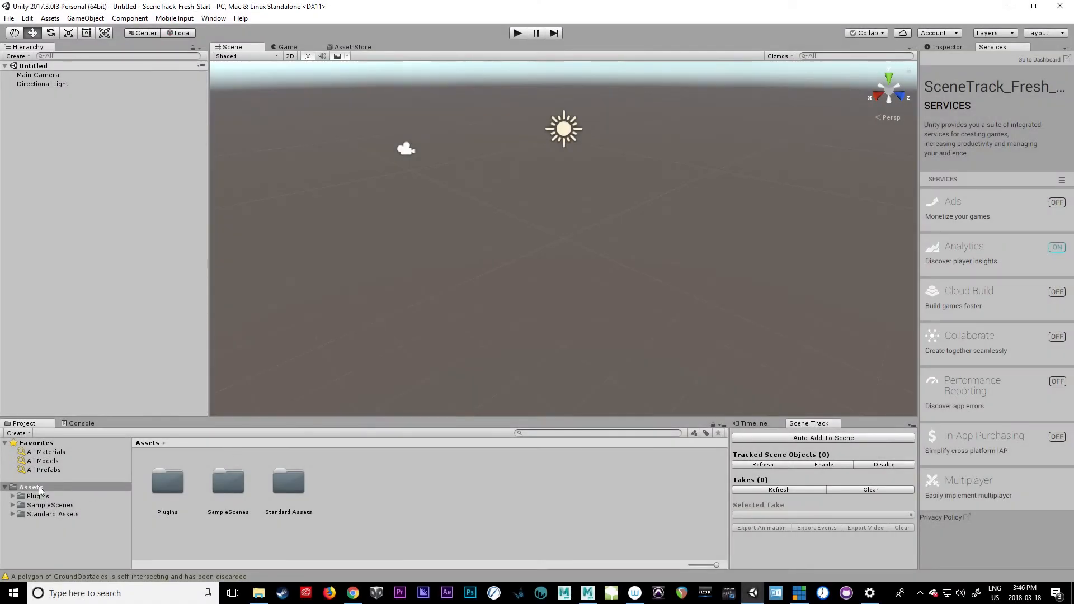
pyautogui.click(30, 486)
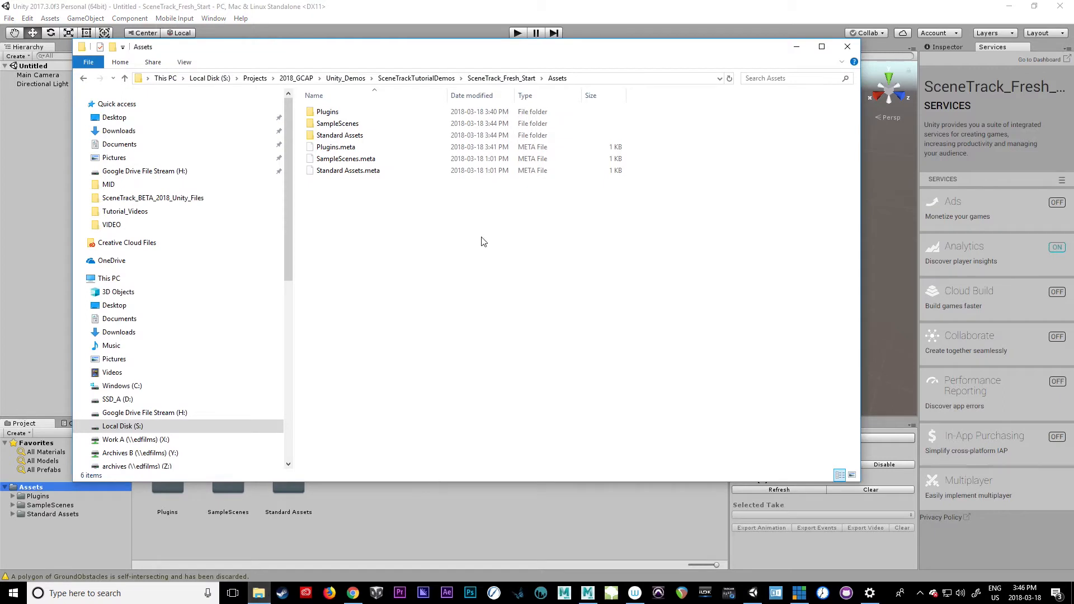
# Browse Plugins > SceneTrack > Sample_Content, including the ST_PreFabs folder, in File Explorer.
pyautogui.doubleClick(327, 111)
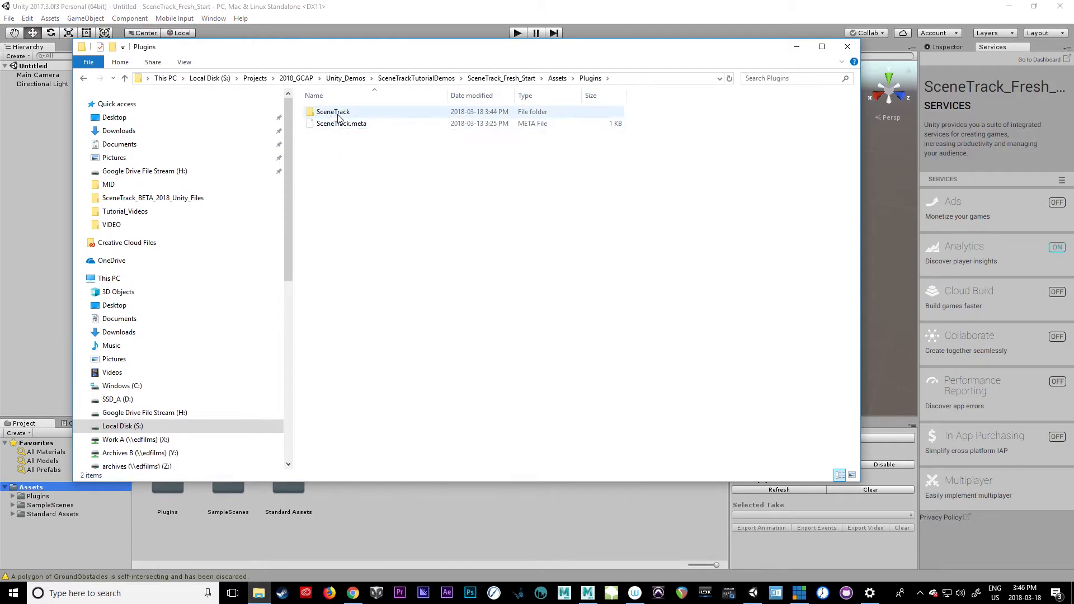
pyautogui.doubleClick(332, 112)
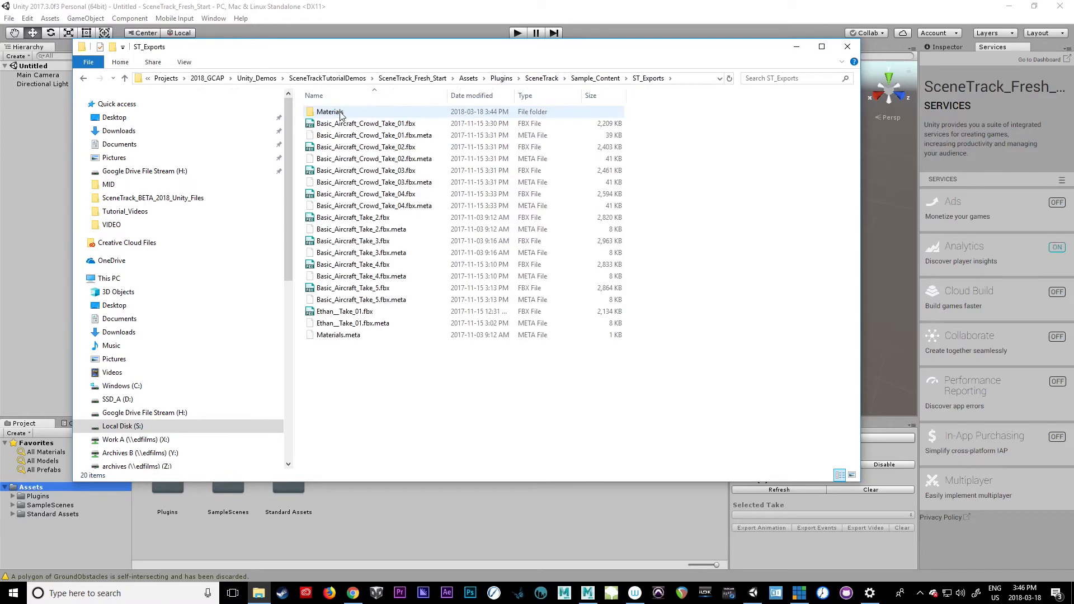
pyautogui.click(353, 217)
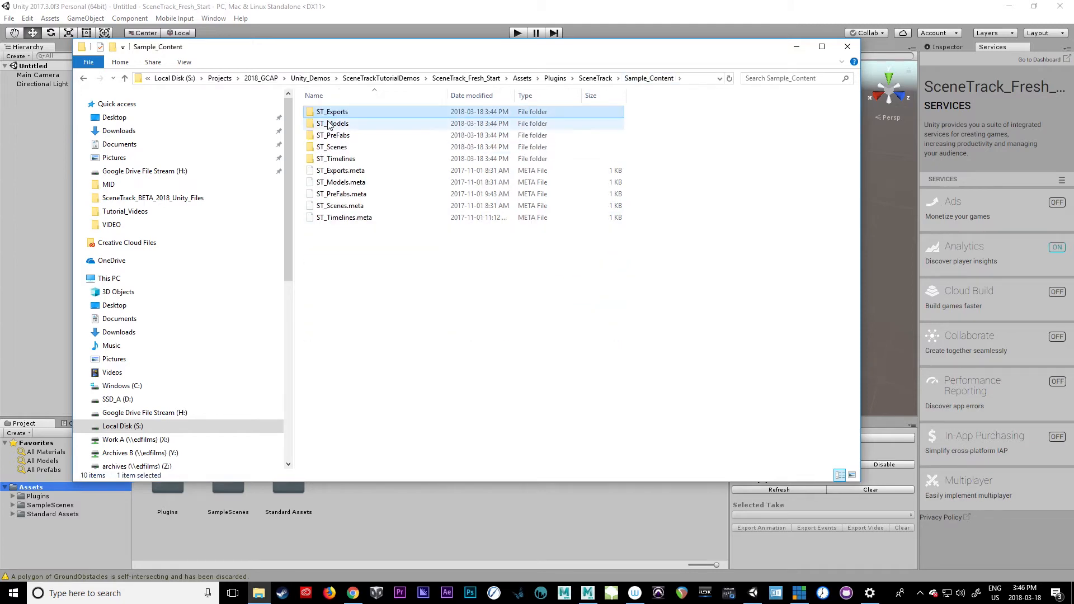
pyautogui.doubleClick(332, 123)
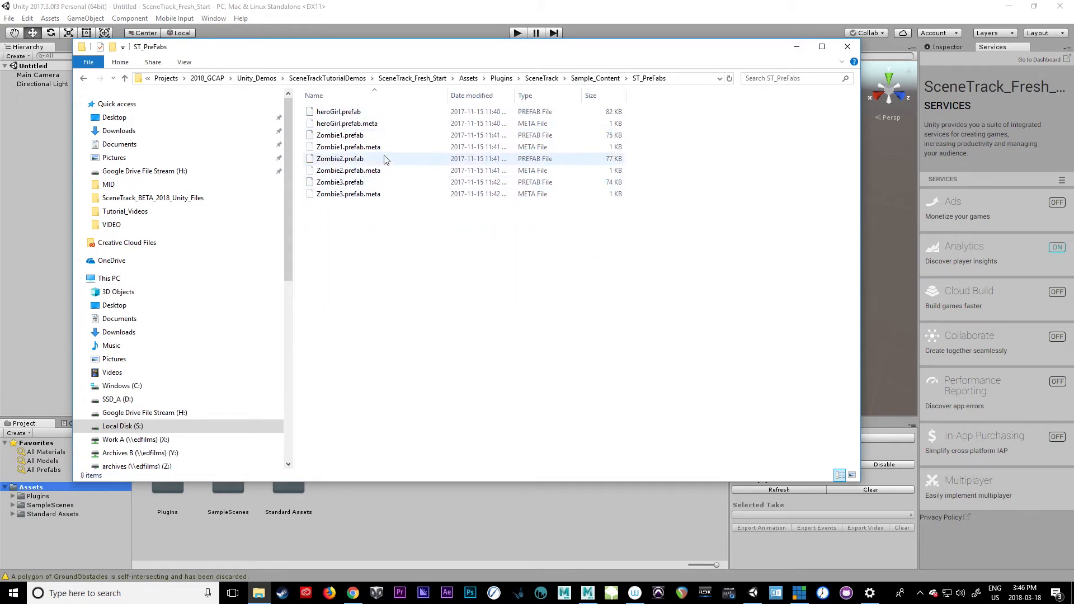
pyautogui.click(339, 183)
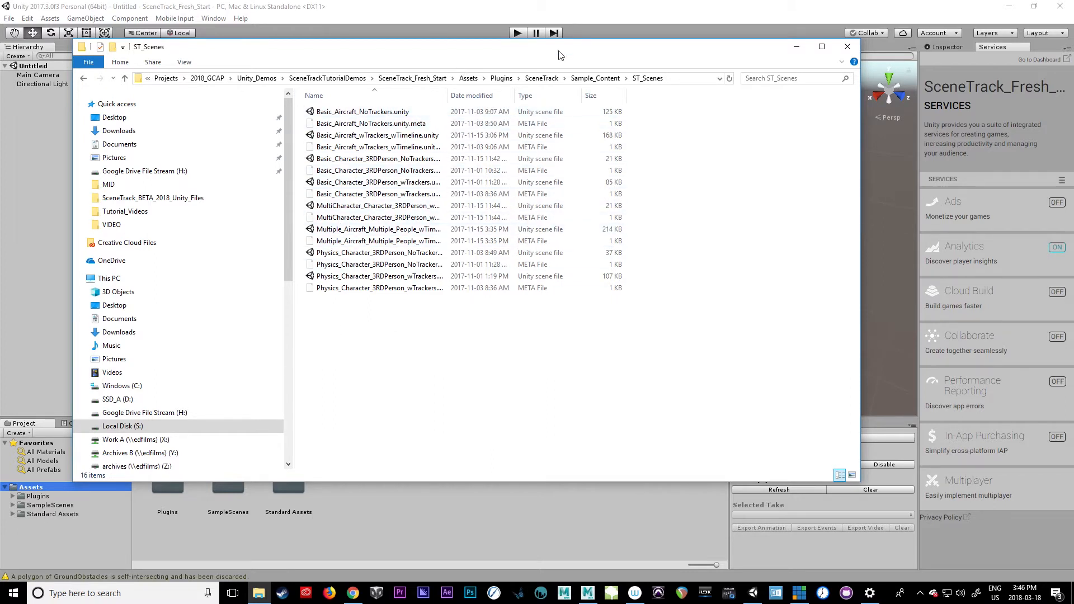
# View the ST_Timelines folder under Sample_Content, then return to the SceneTrack folder.
pyautogui.click(541, 78)
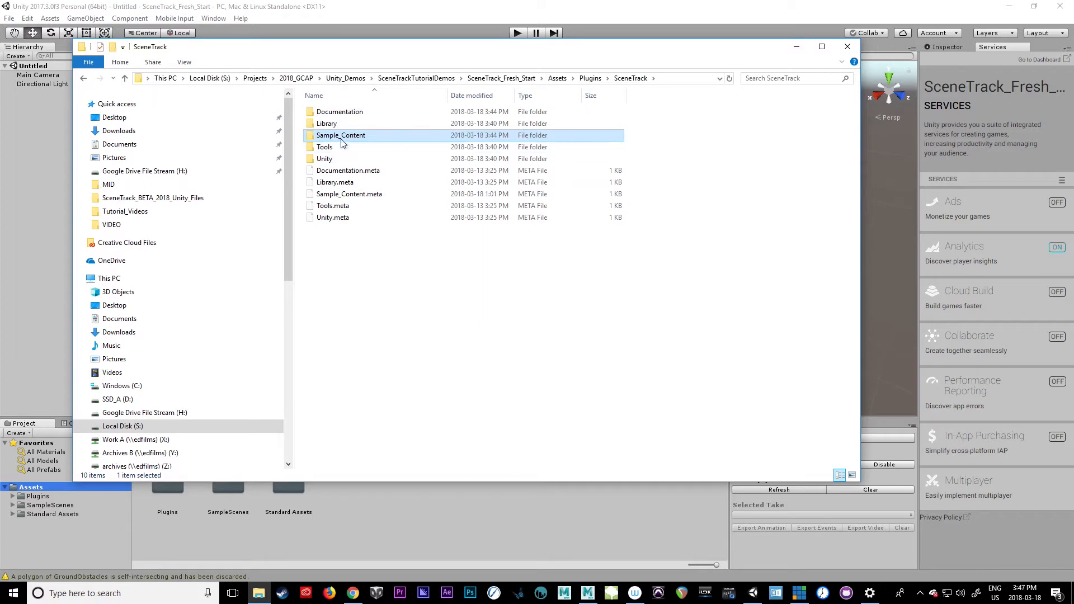
pyautogui.doubleClick(341, 134)
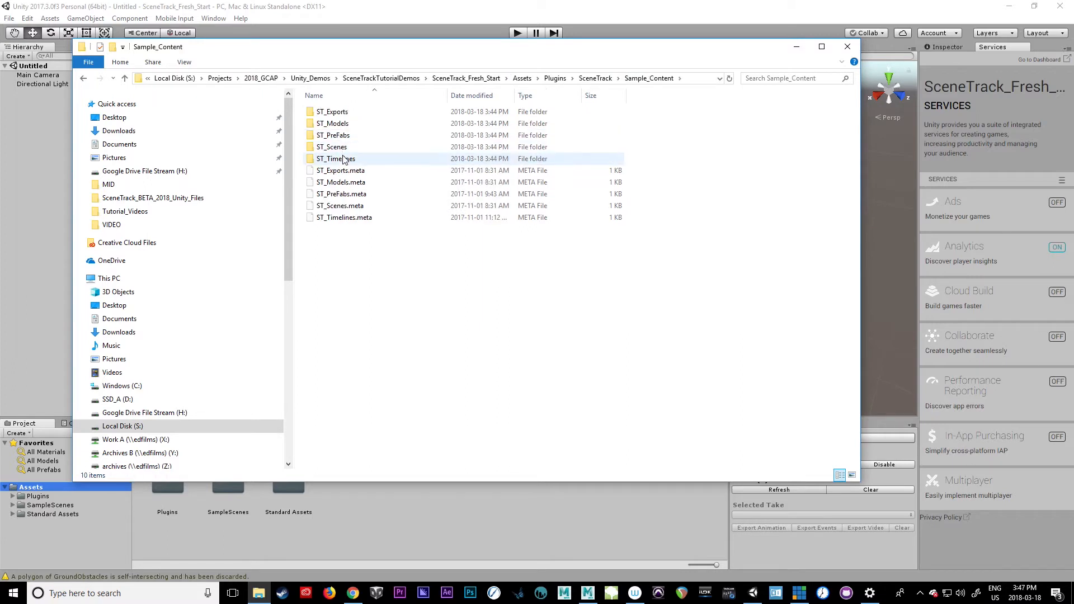
pyautogui.doubleClick(335, 158)
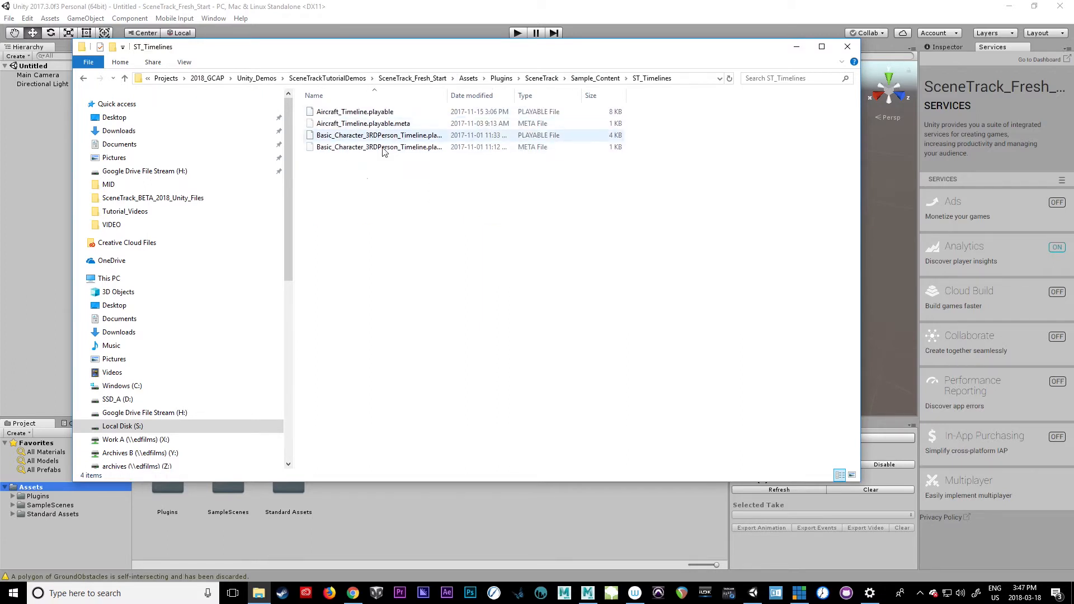
pyautogui.moveTo(368, 152)
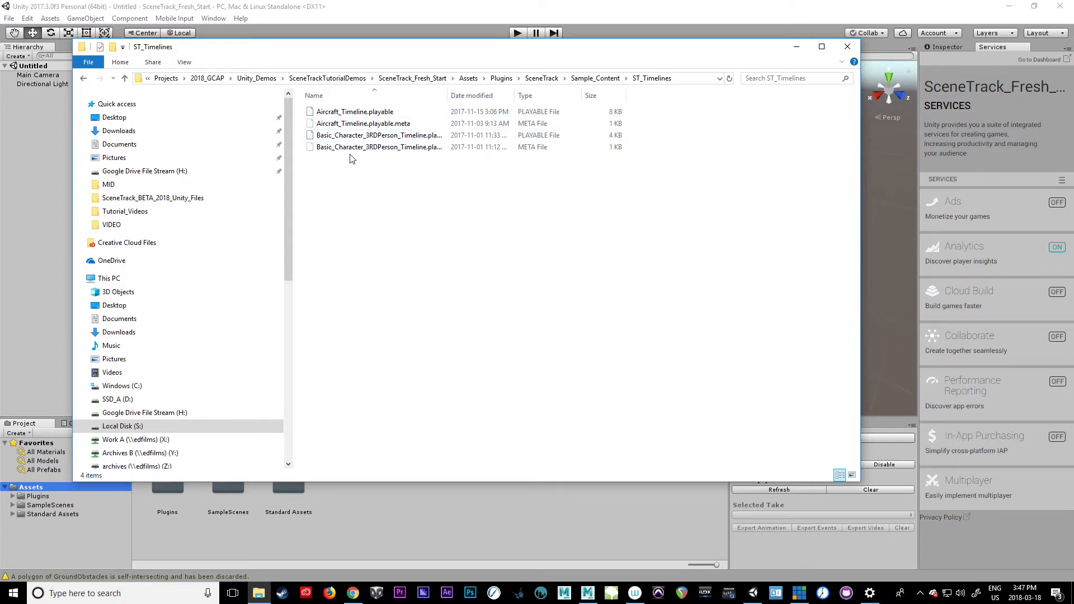
pyautogui.click(594, 79)
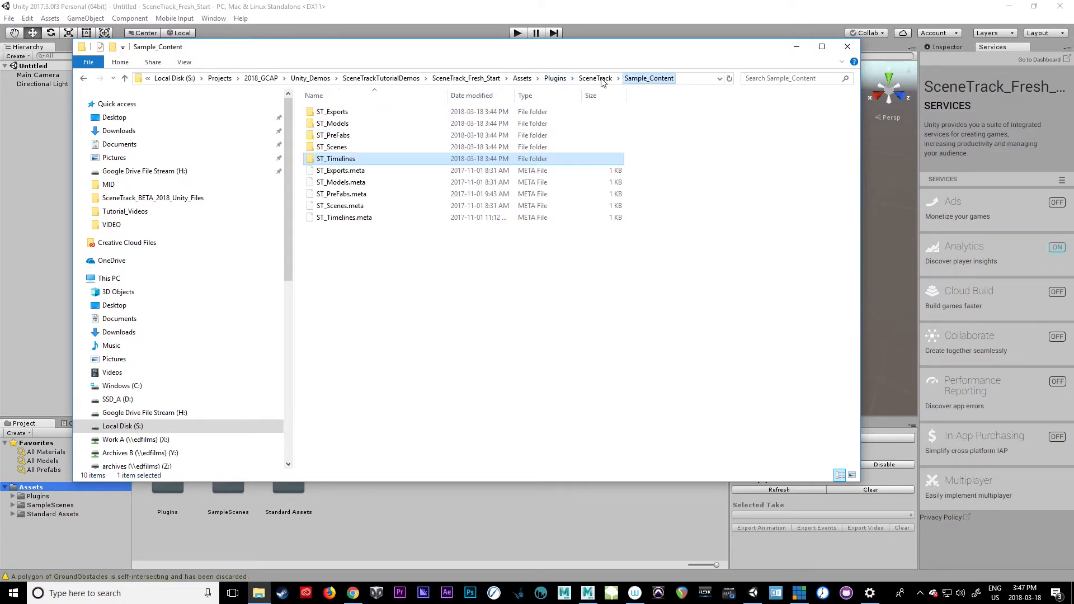
pyautogui.click(595, 77)
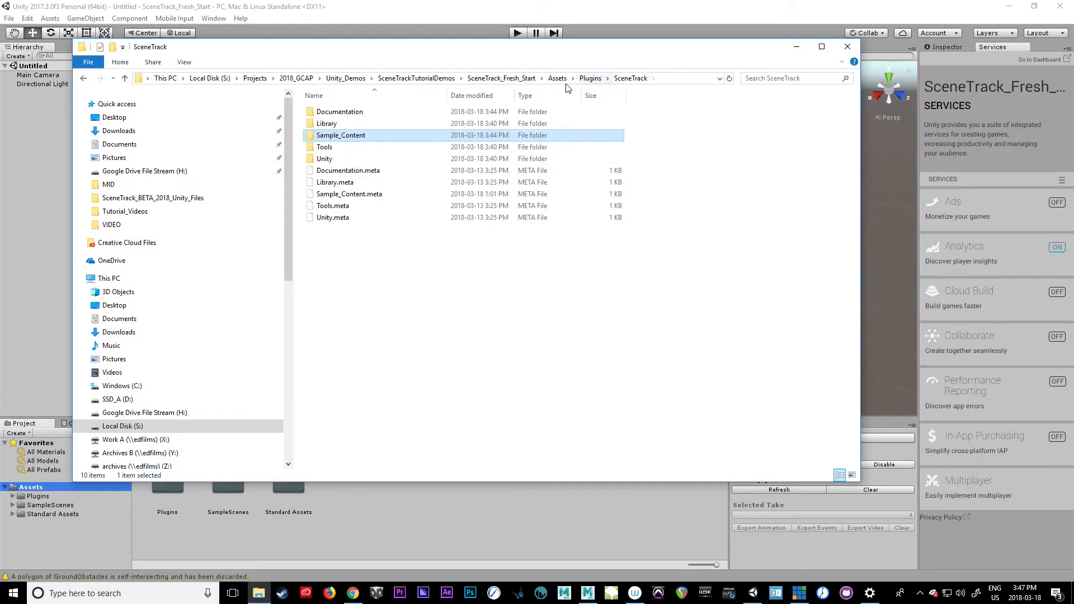
# Browse the Assets folder's SampleScenes subfolder, then close File Explorer.
pyautogui.click(556, 77)
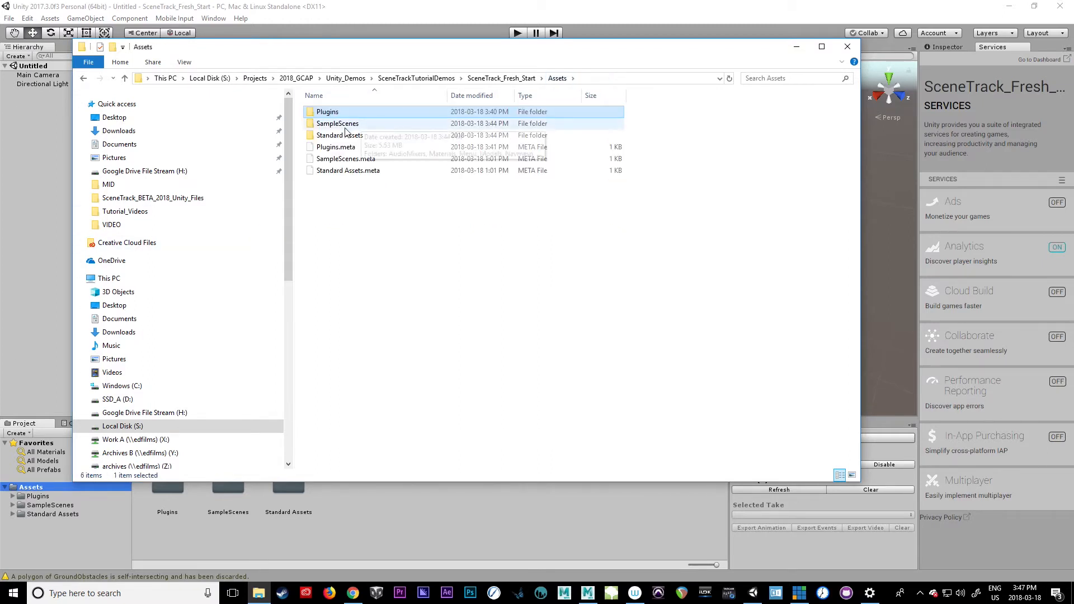
pyautogui.doubleClick(337, 123)
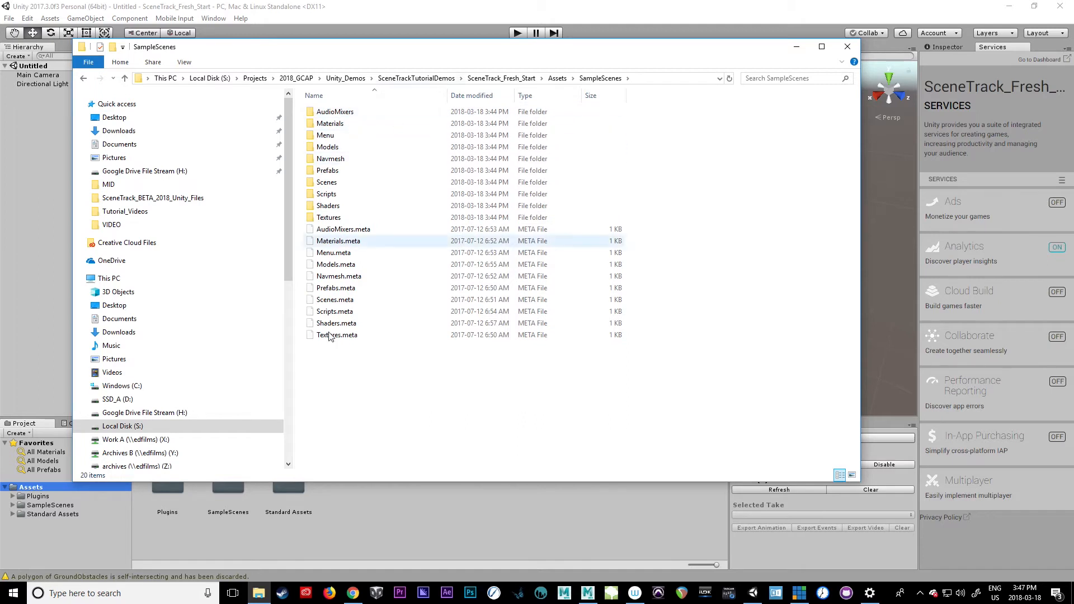
pyautogui.click(553, 77)
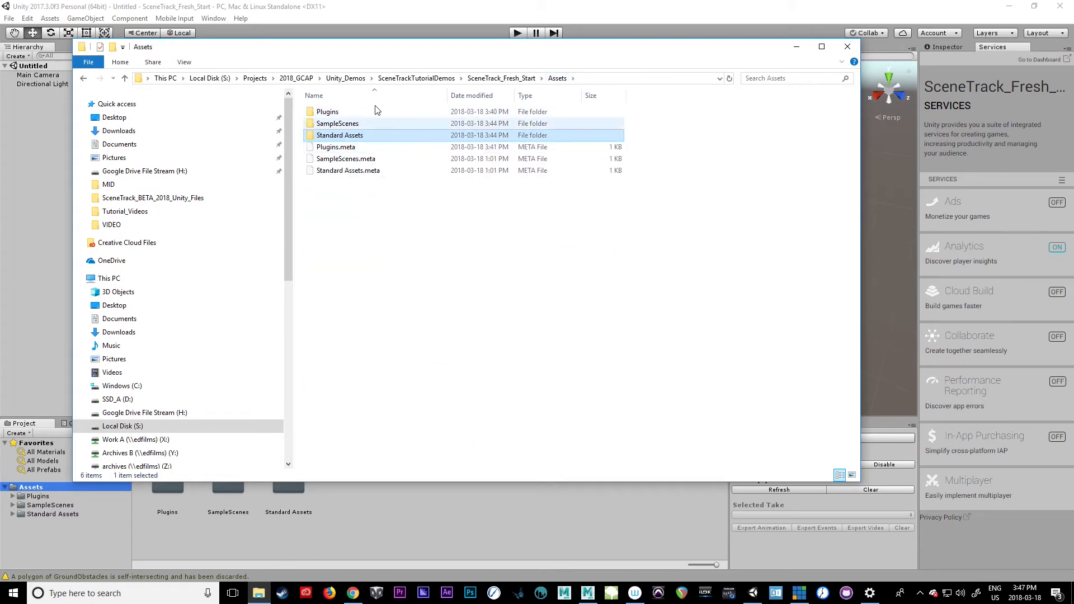
pyautogui.moveTo(341, 135)
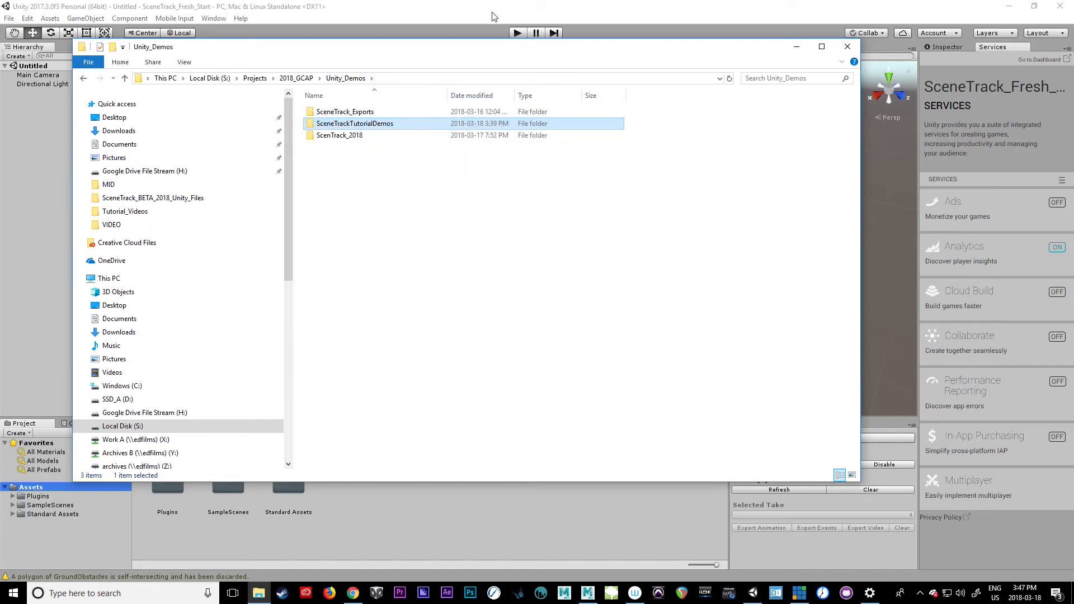
pyautogui.click(846, 46)
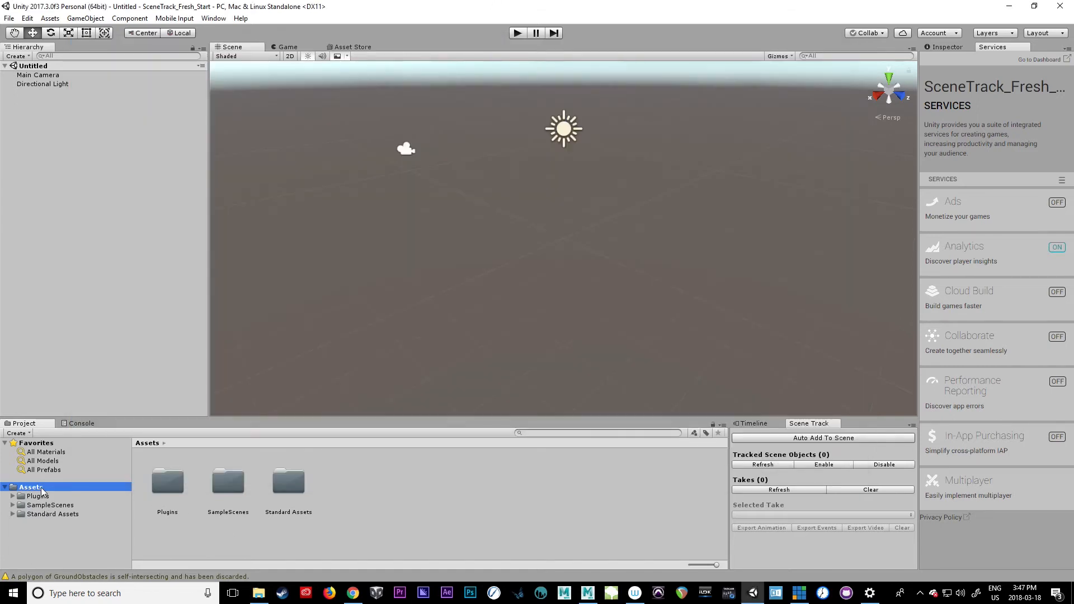
# Browse Plugins > SceneTrack > Sample_Content > ST_Scenes in Unity's Project panel.
pyautogui.doubleClick(167, 482)
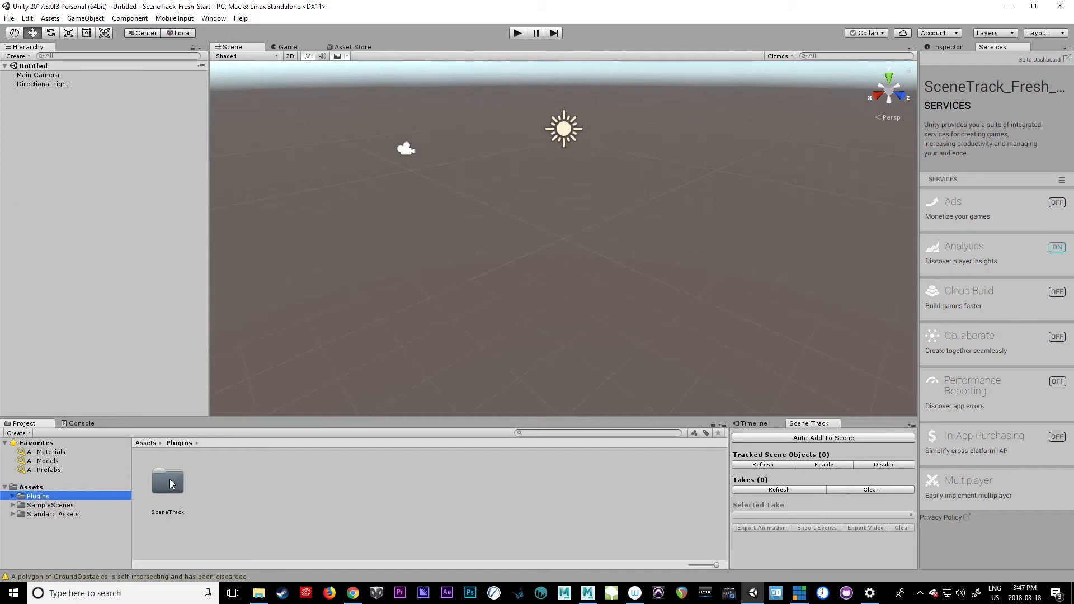
pyautogui.doubleClick(167, 481)
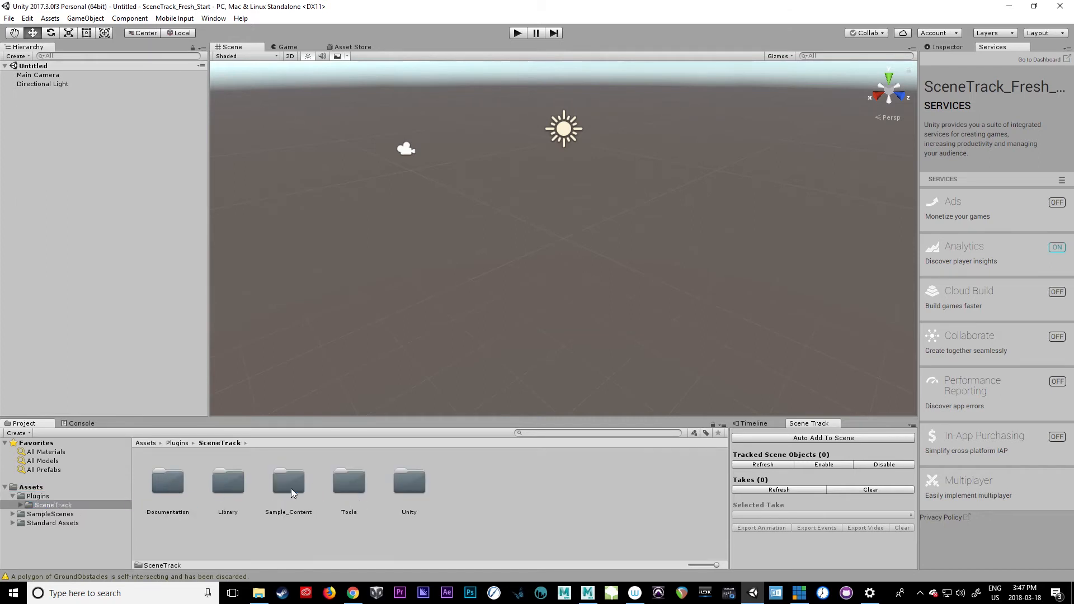
pyautogui.doubleClick(287, 482)
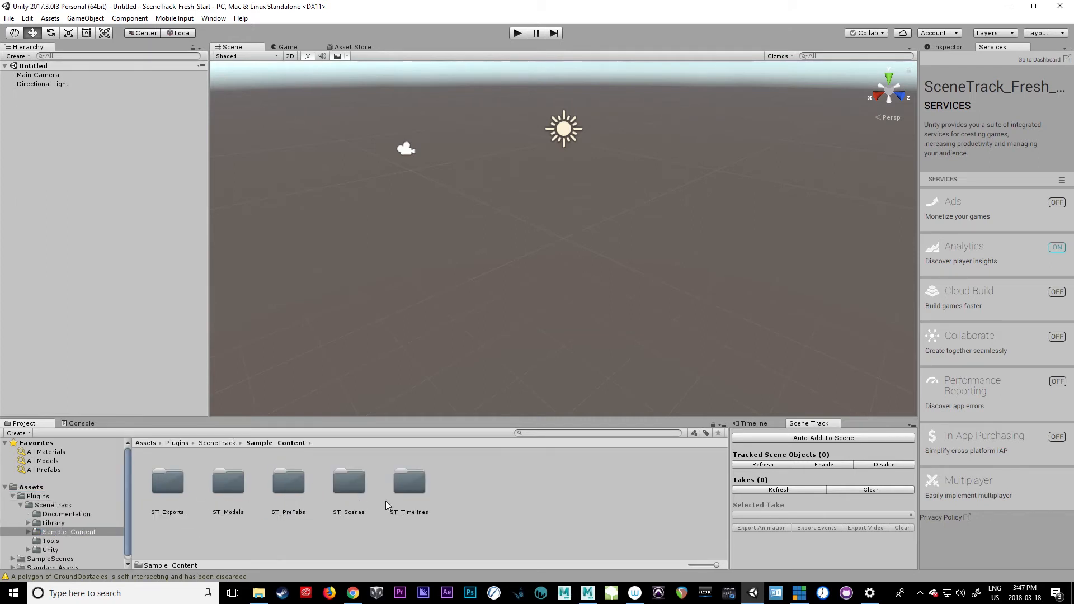
pyautogui.doubleClick(348, 482)
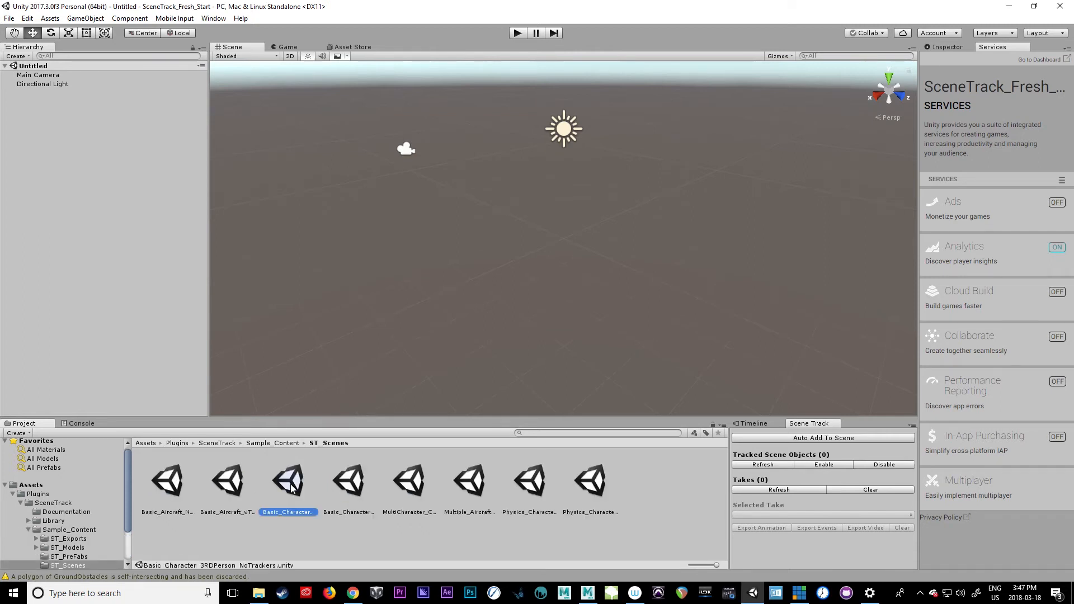
pyautogui.doubleClick(288, 480)
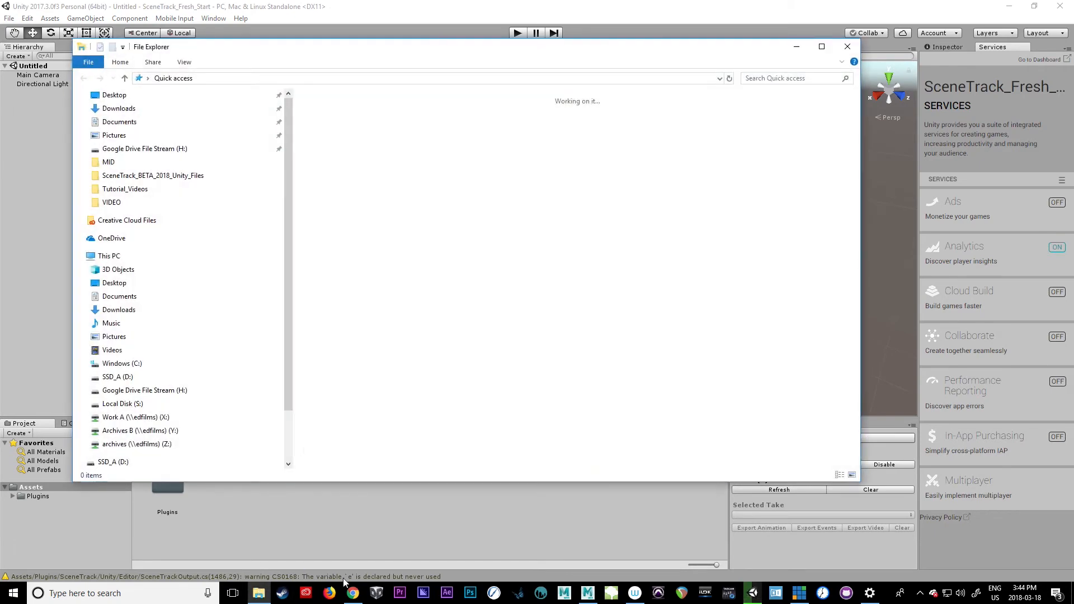
# Extract all of SceneTrack_BETA_2018_wAssets.zip into the Downloads folder.
pyautogui.click(118, 332)
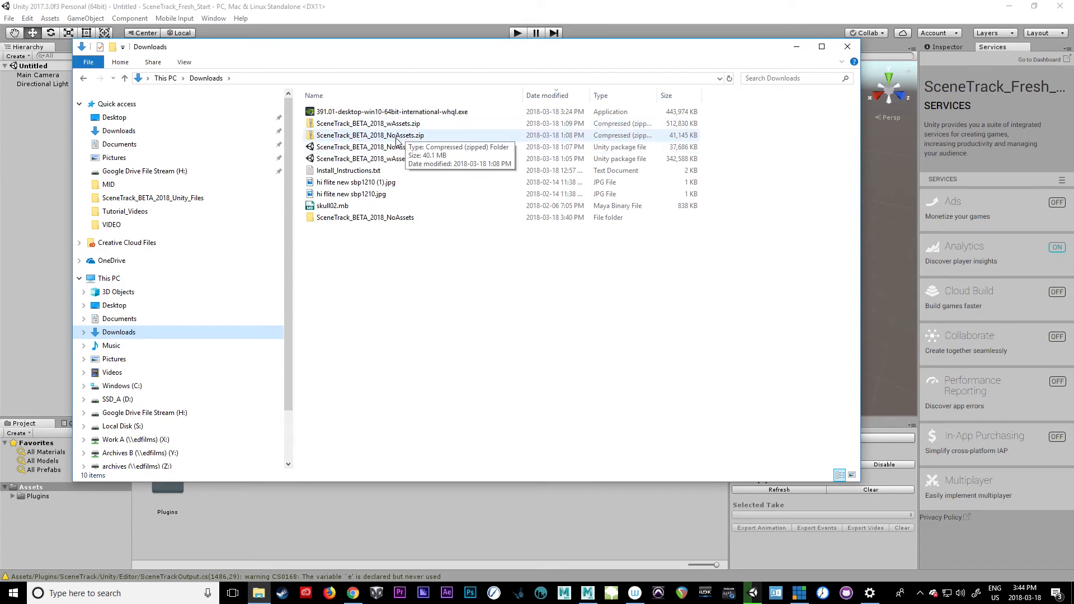
pyautogui.click(368, 123)
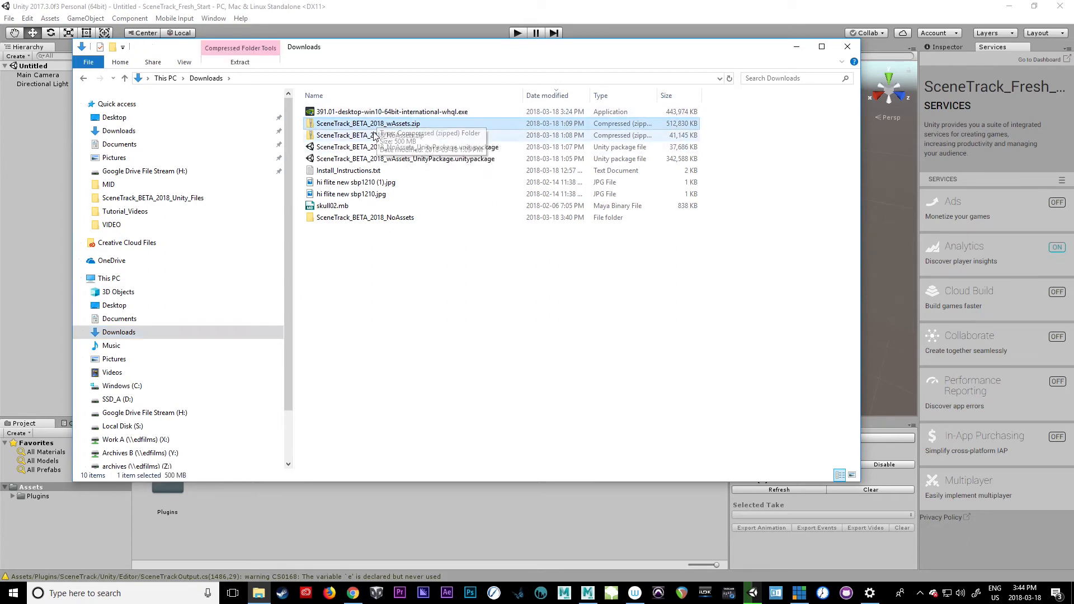
pyautogui.click(240, 61)
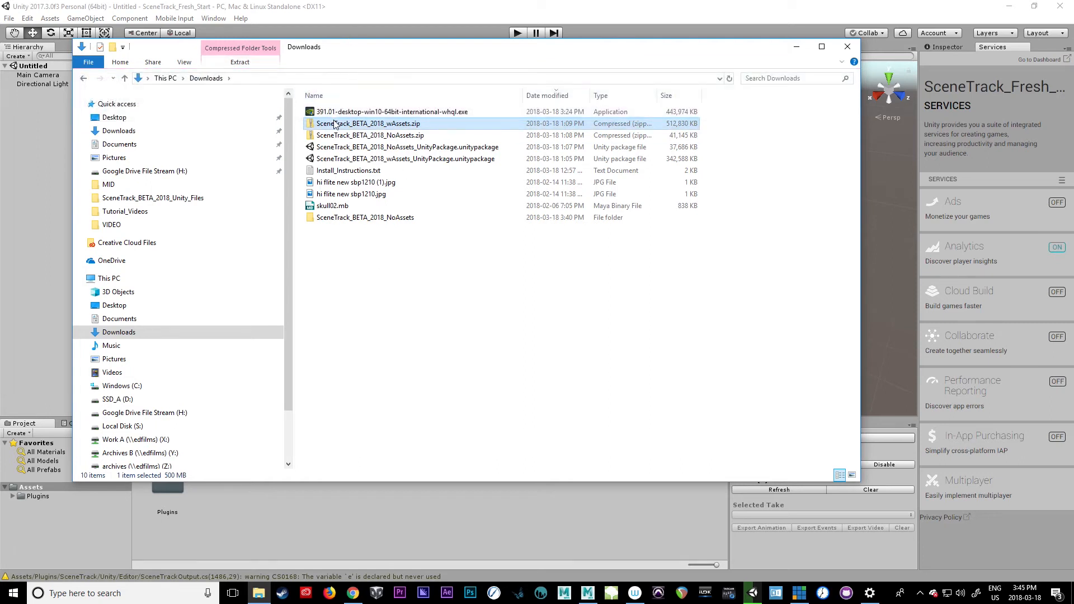
pyautogui.click(240, 62)
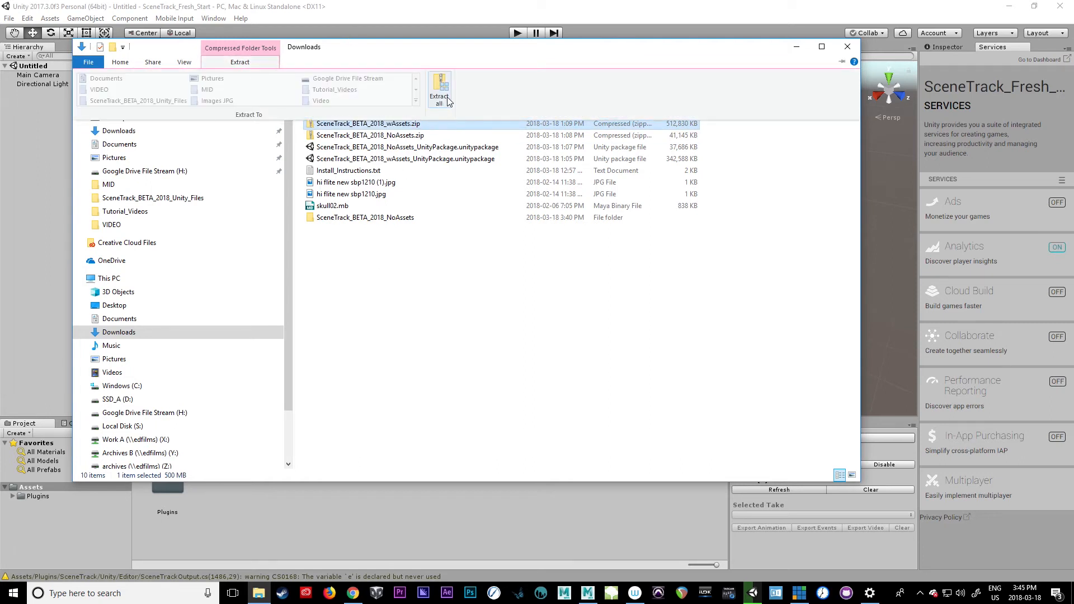
pyautogui.click(439, 89)
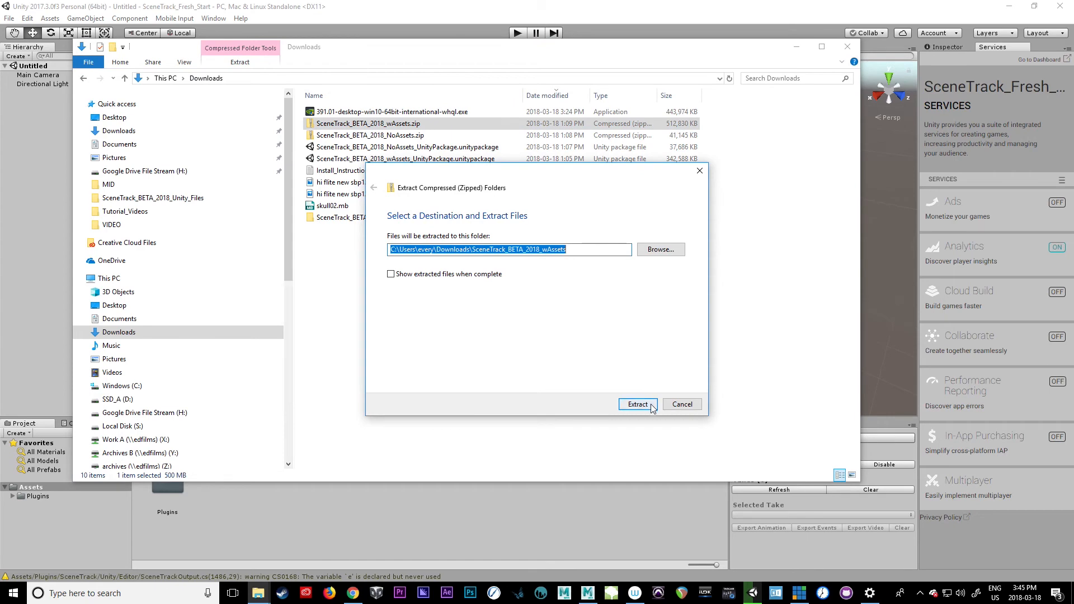
pyautogui.click(636, 404)
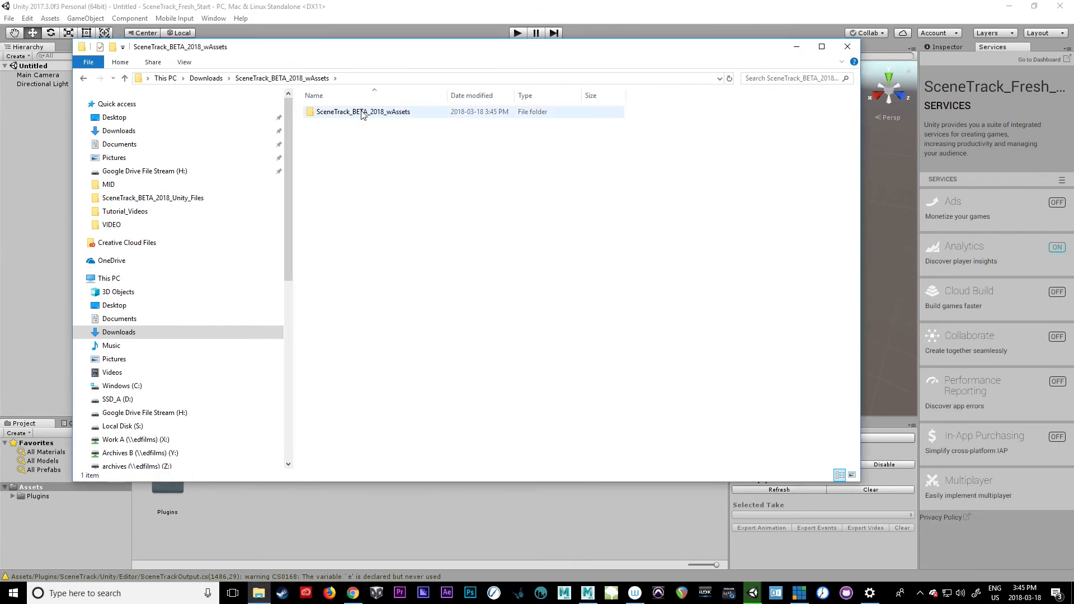
# Select Plugins, SampleScenes and Standard Assets in the extracted Assets, then head to SceneTrack_Fresh_Start.
pyautogui.doubleClick(362, 112)
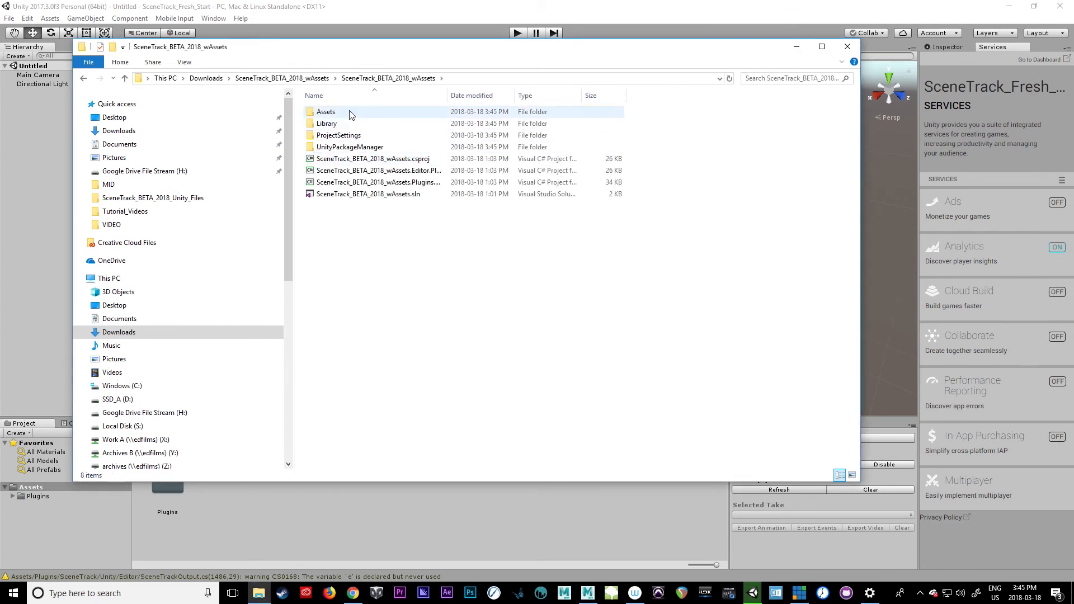
pyautogui.doubleClick(326, 111)
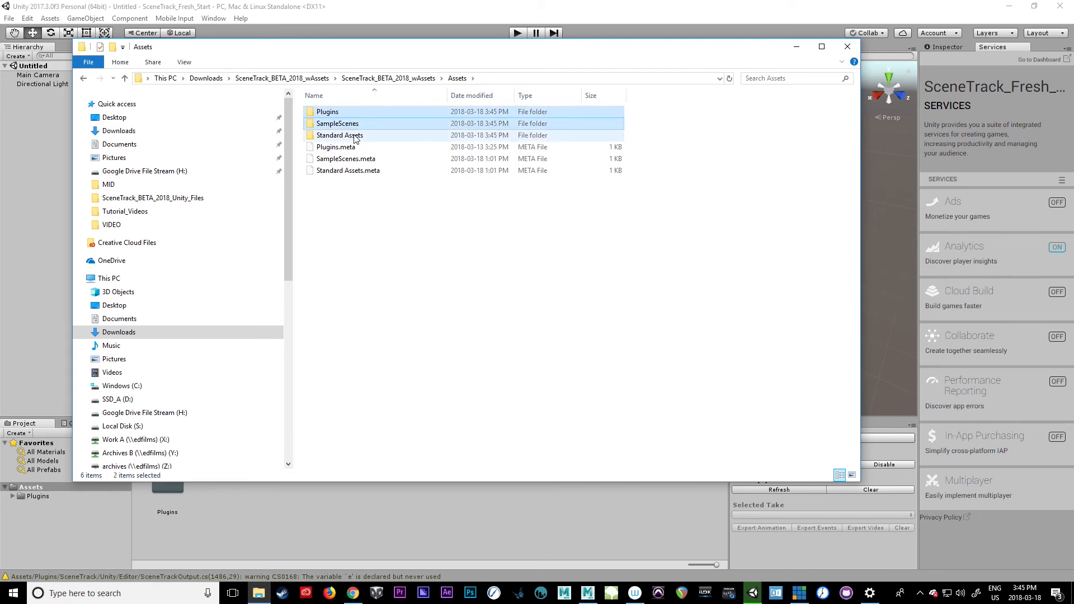
pyautogui.click(338, 135)
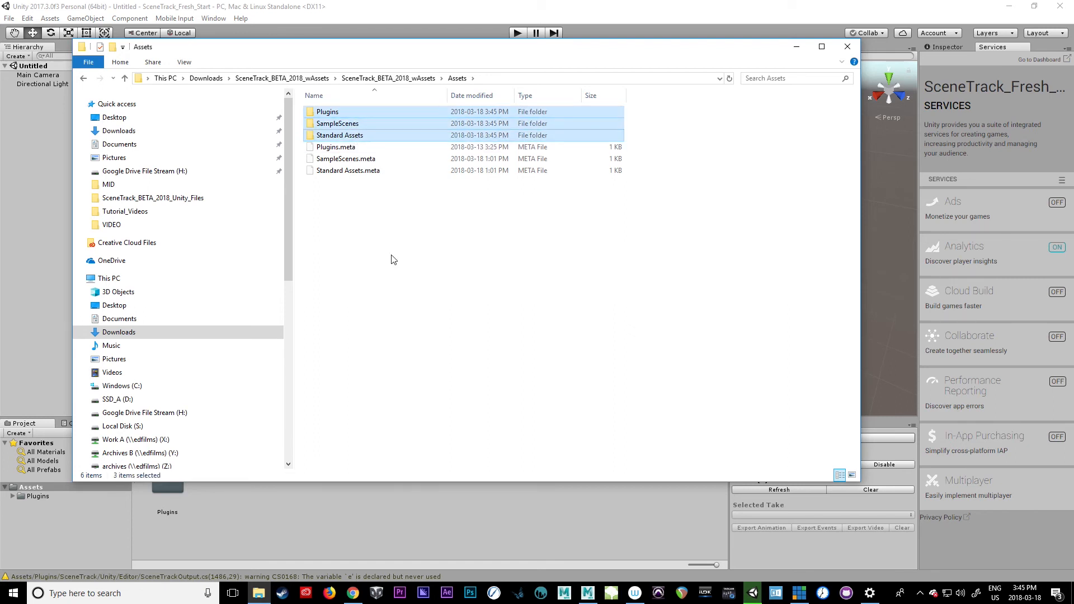
pyautogui.moveTo(404, 310)
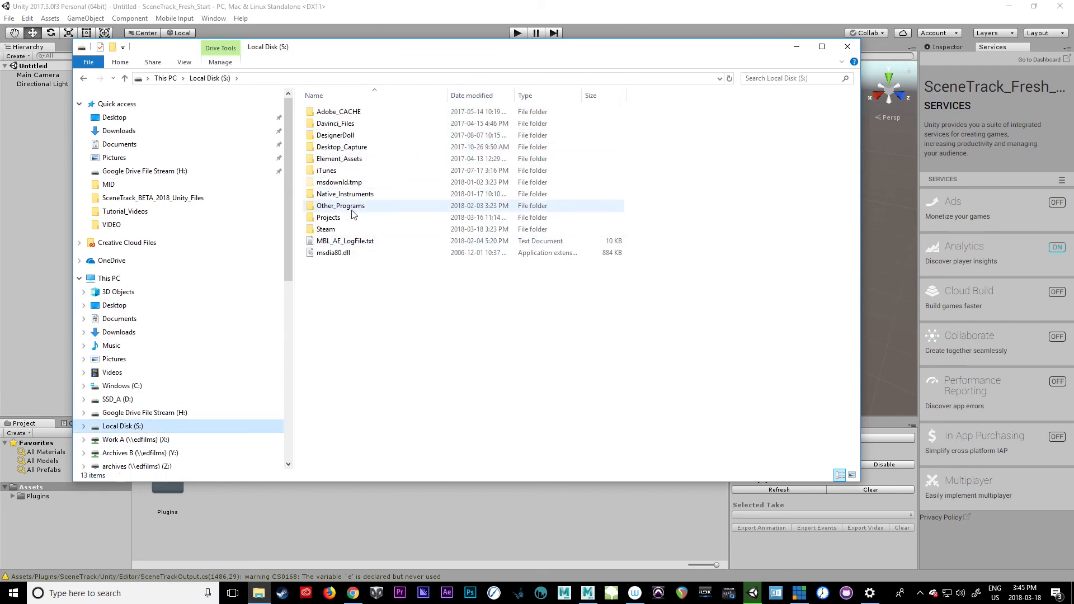
pyautogui.doubleClick(328, 217)
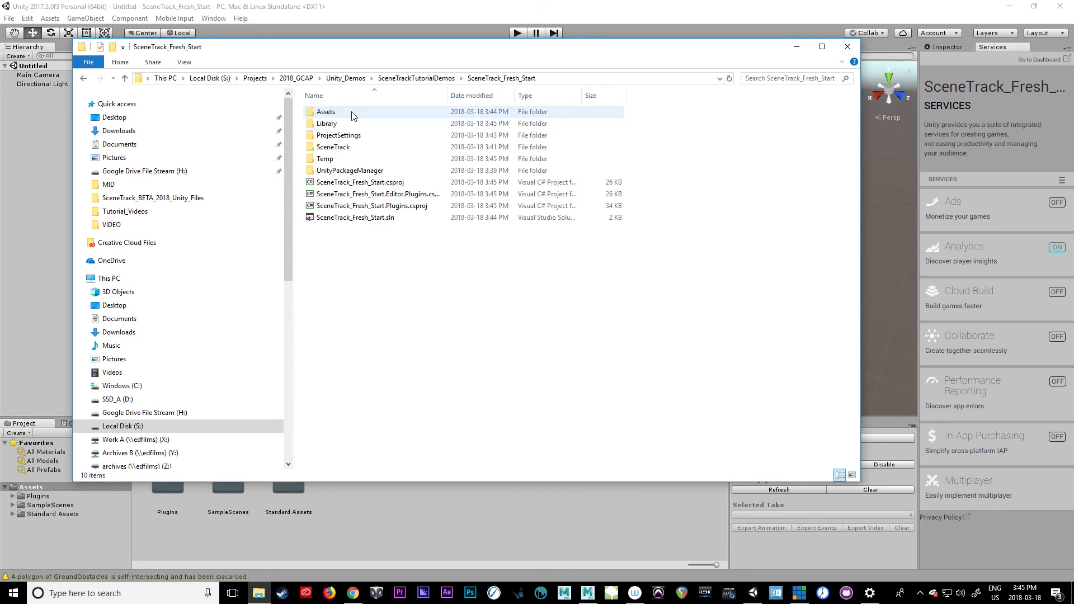
# Cancel copying 2,159 items into SceneTrack_Fresh_Start's Assets, close Explorer, and view Unity's Assets.
pyautogui.doubleClick(326, 112)
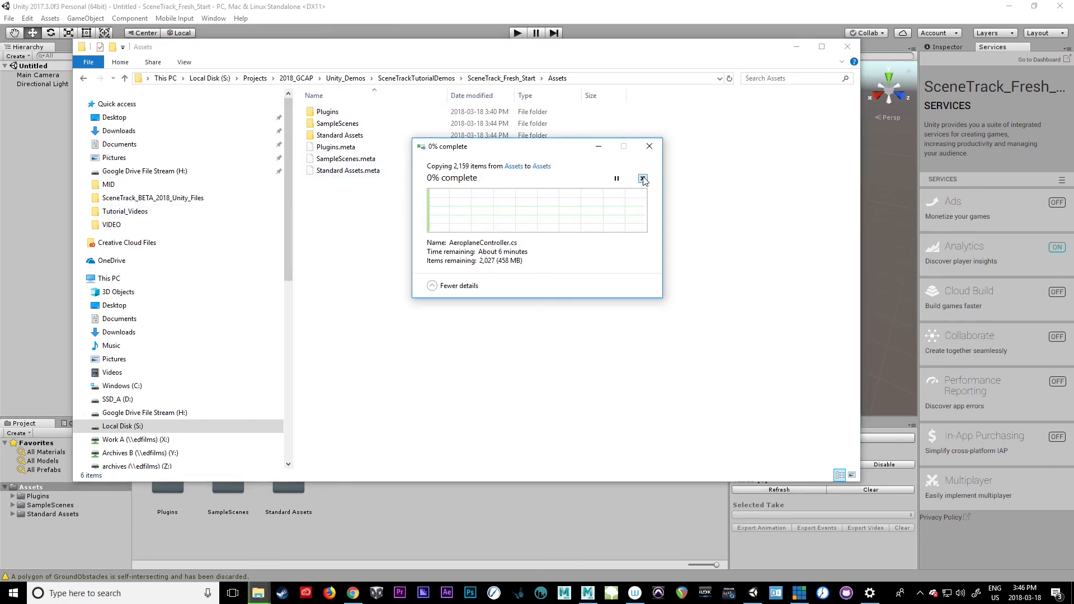
pyautogui.click(643, 179)
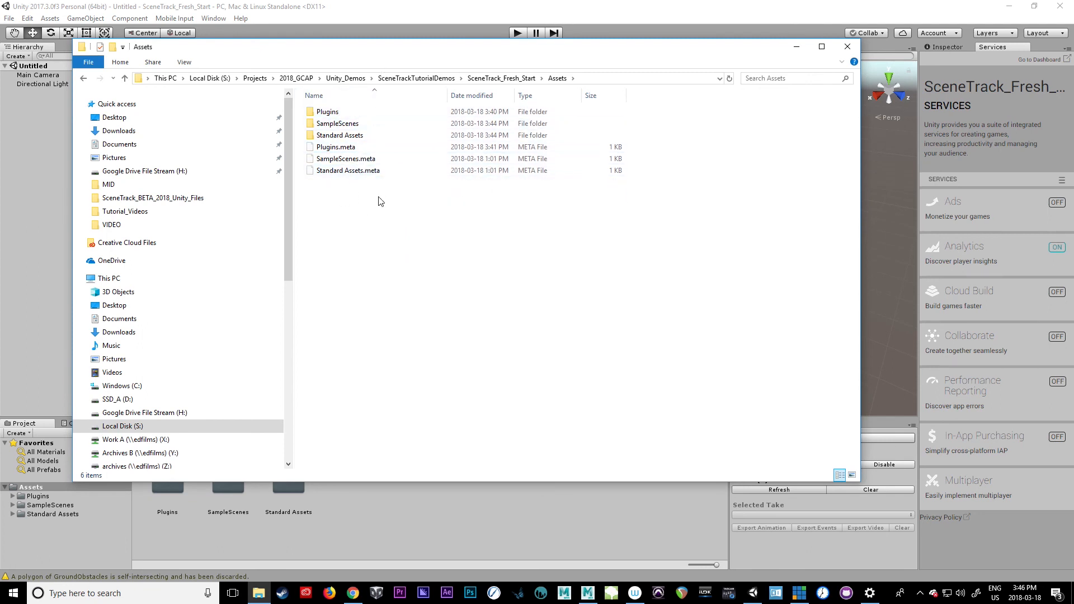
pyautogui.moveTo(431, 18)
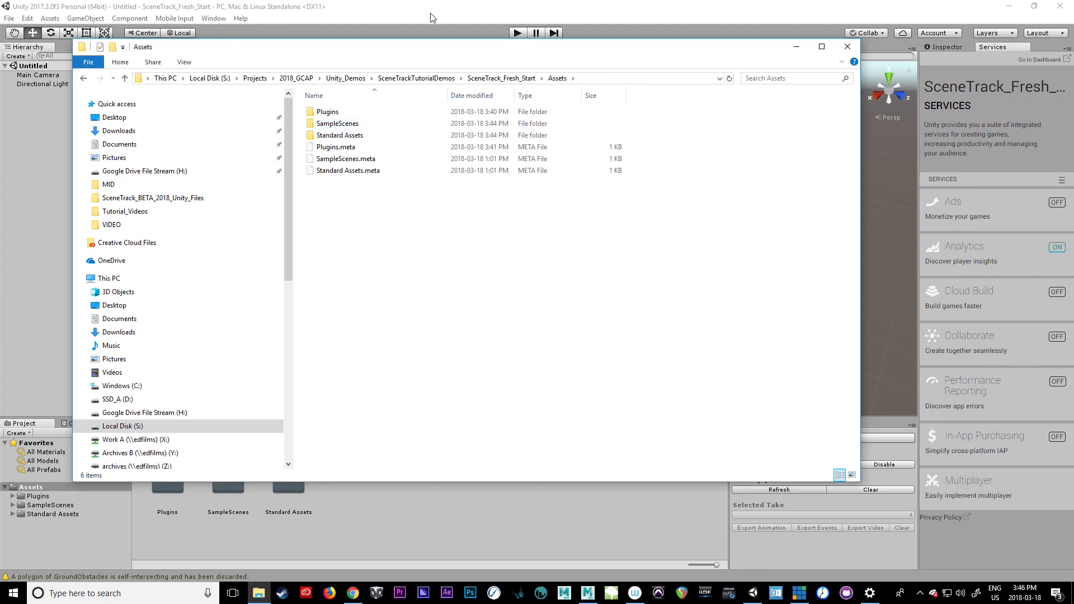
pyautogui.click(846, 47)
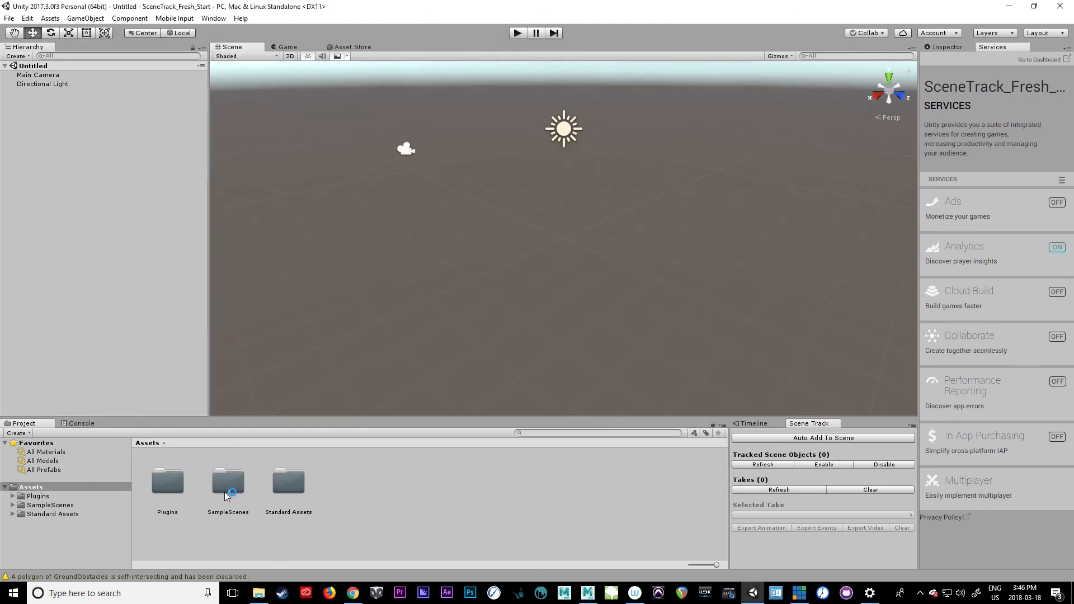
pyautogui.click(30, 487)
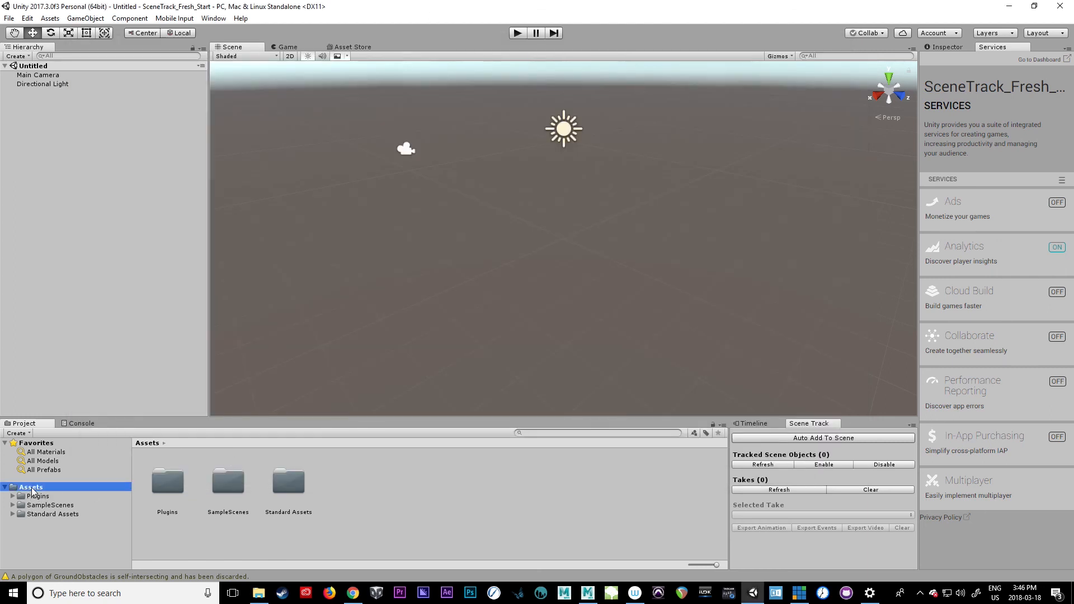